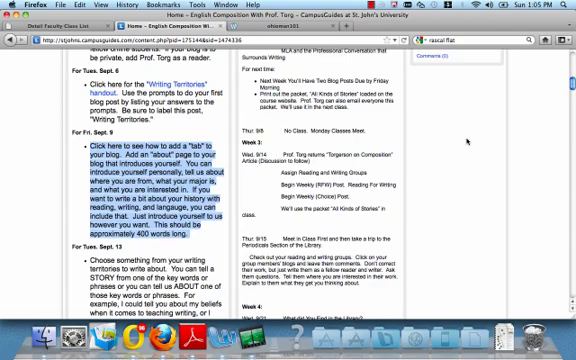
mouse_move(468, 140)
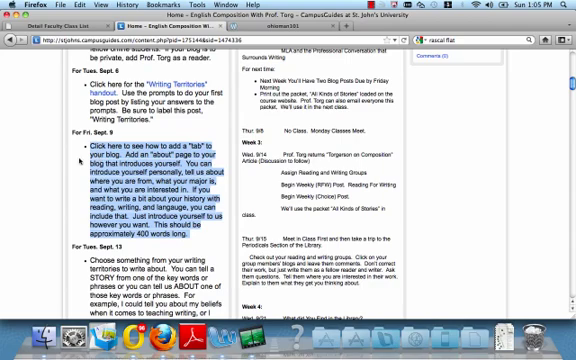
mouse_move(84, 160)
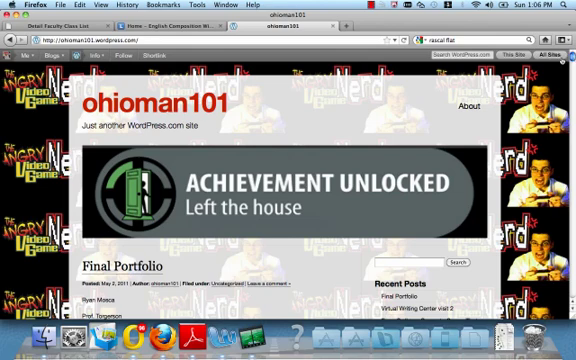
mouse_move(322, 96)
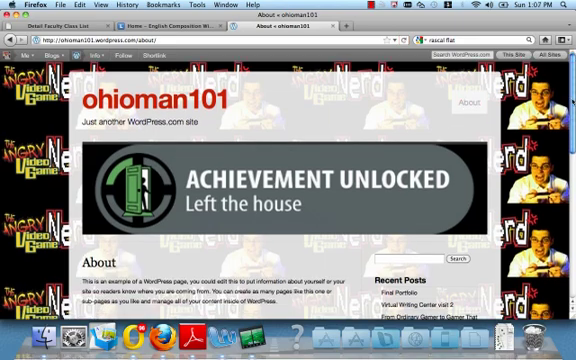
Step: Scroll down the ohioman101 blog's About page to read its content
scroll(down, 3)
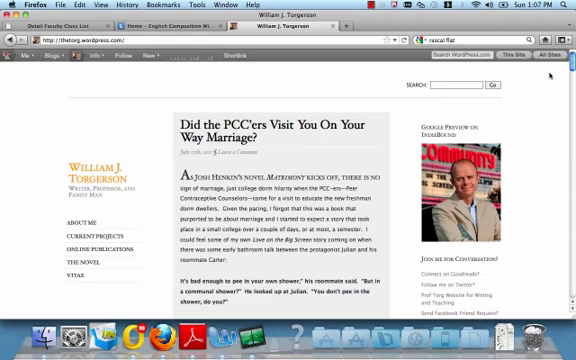
Step: View William J. Torgerson's About Me page, reading past the embedded video to the biography
scroll(down, 3)
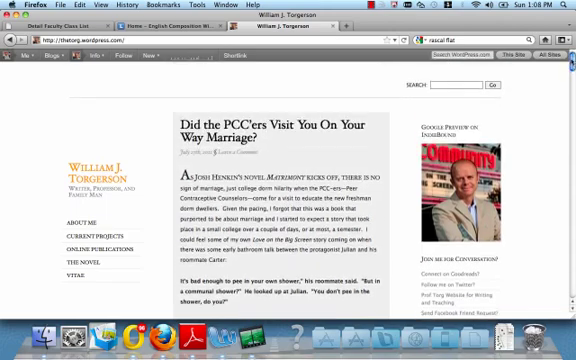
click(44, 194)
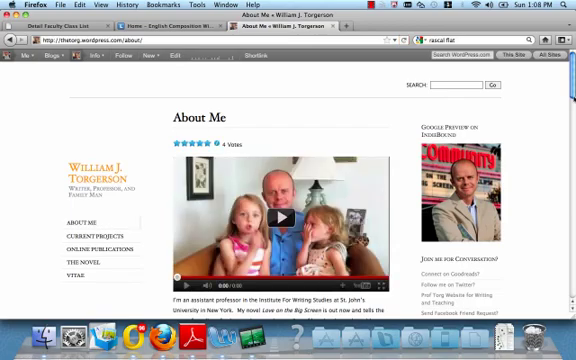
scroll(down, 3)
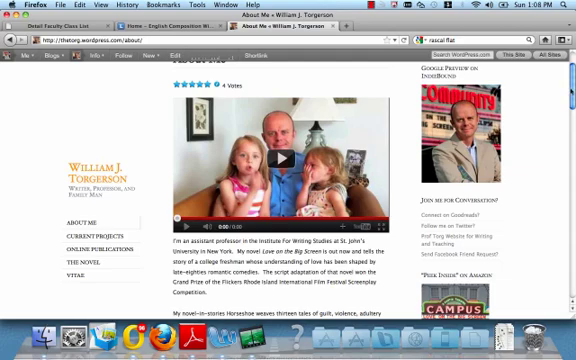
scroll(down, 3)
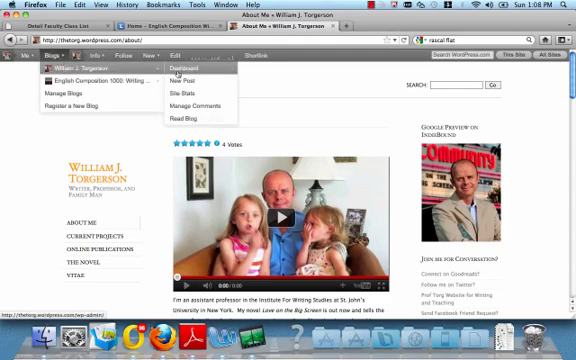
Step: Go to the blog's dashboard from the admin bar and review its Pages list
click(202, 68)
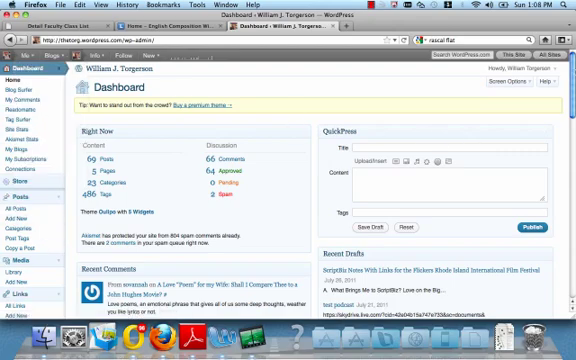
scroll(down, 3)
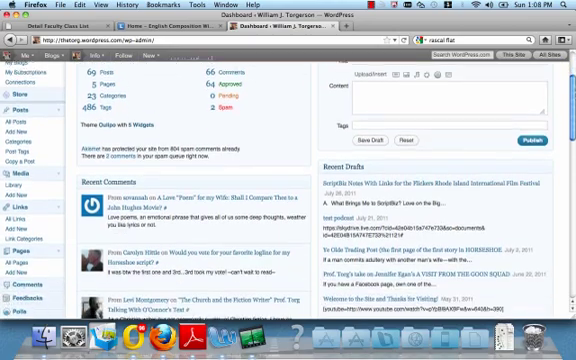
scroll(down, 3)
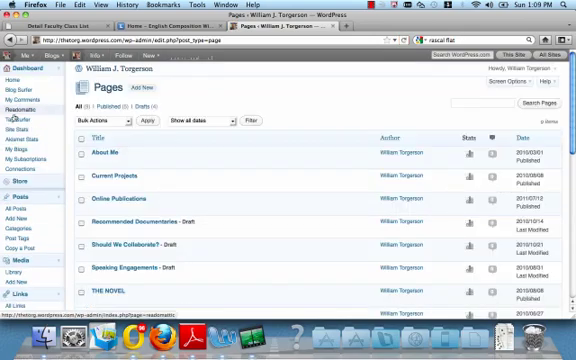
mouse_move(120, 192)
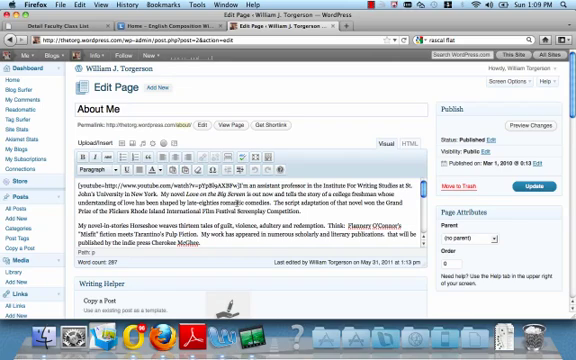
mouse_move(304, 204)
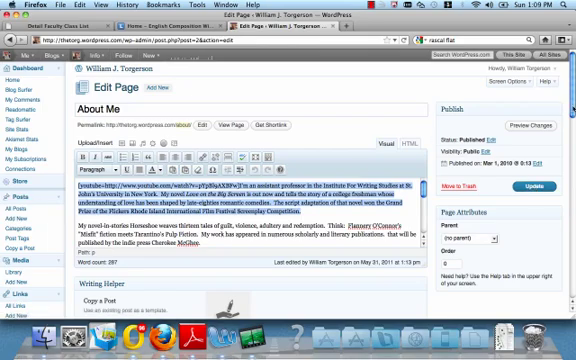
Step: Scroll through the About Me page editor to review its content
scroll(down, 3)
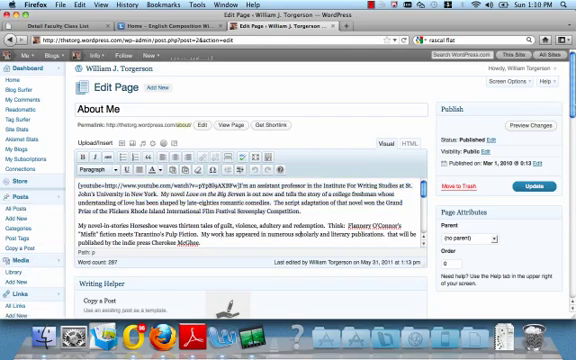
scroll(down, 3)
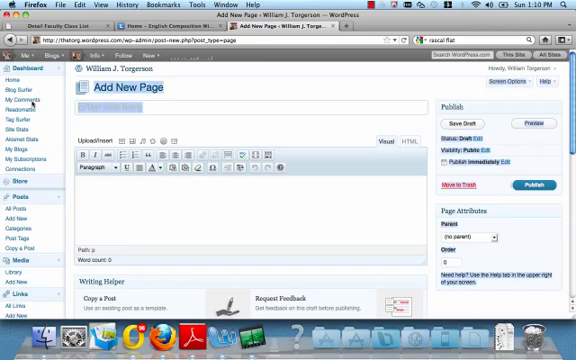
click(160, 108)
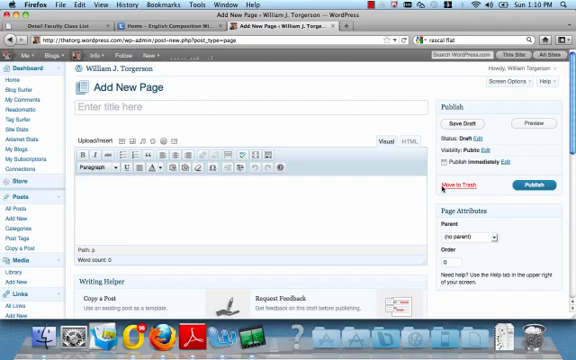
mouse_move(278, 128)
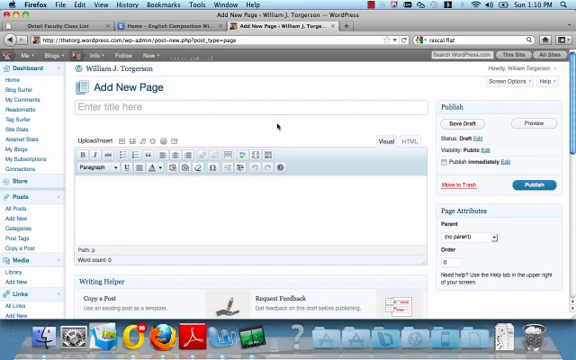
click(82, 184)
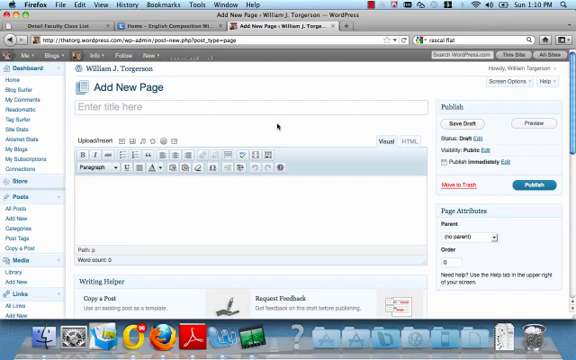
click(84, 190)
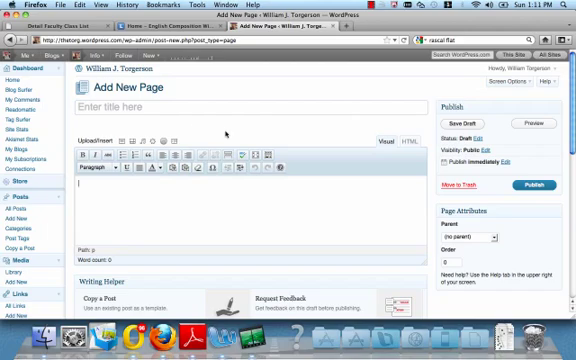
mouse_move(226, 132)
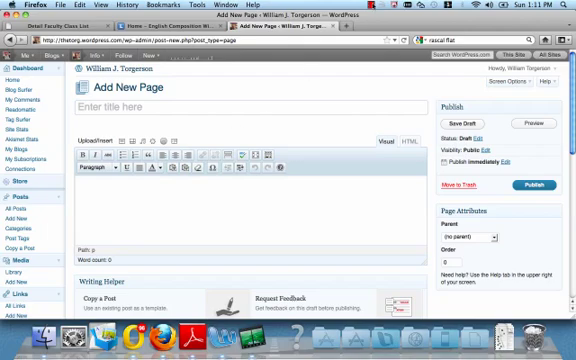